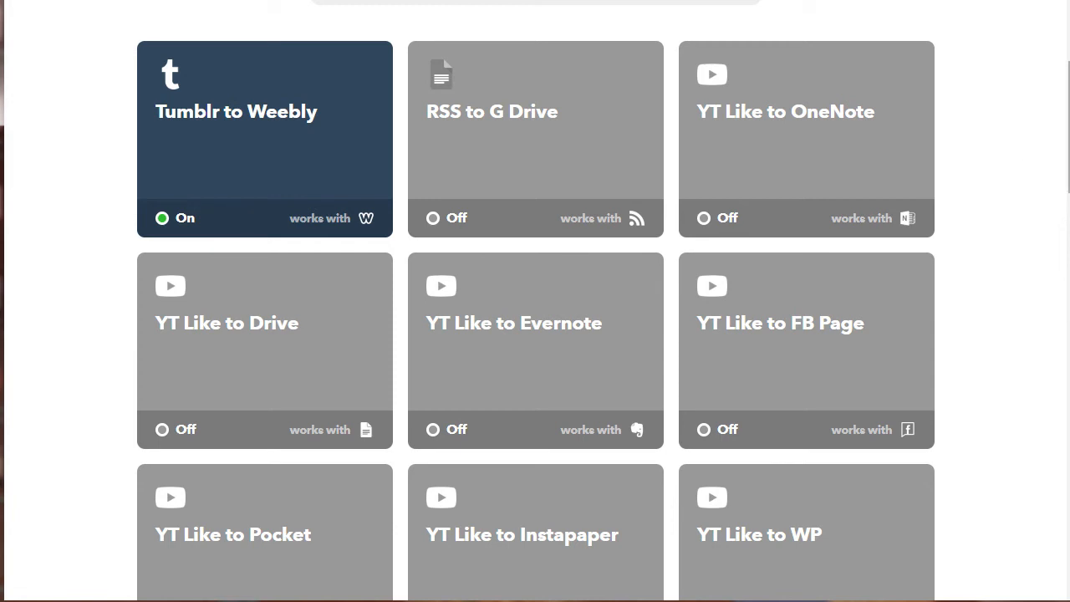
Scroll the YouTube applet list until the YT Like to Blogger tile appears.
scroll(down, 3)
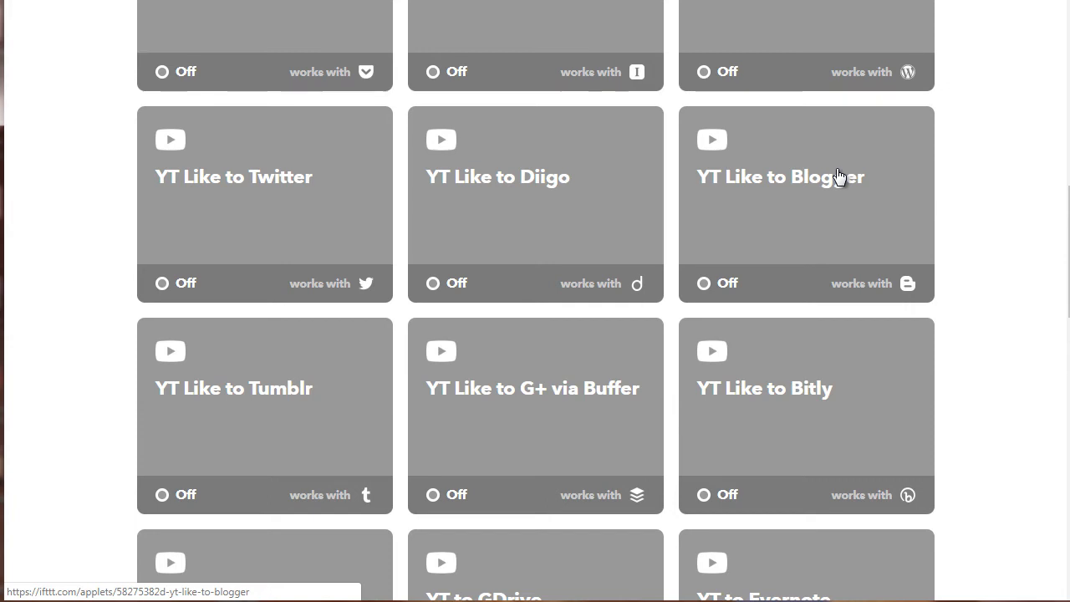
mouse_move(833, 182)
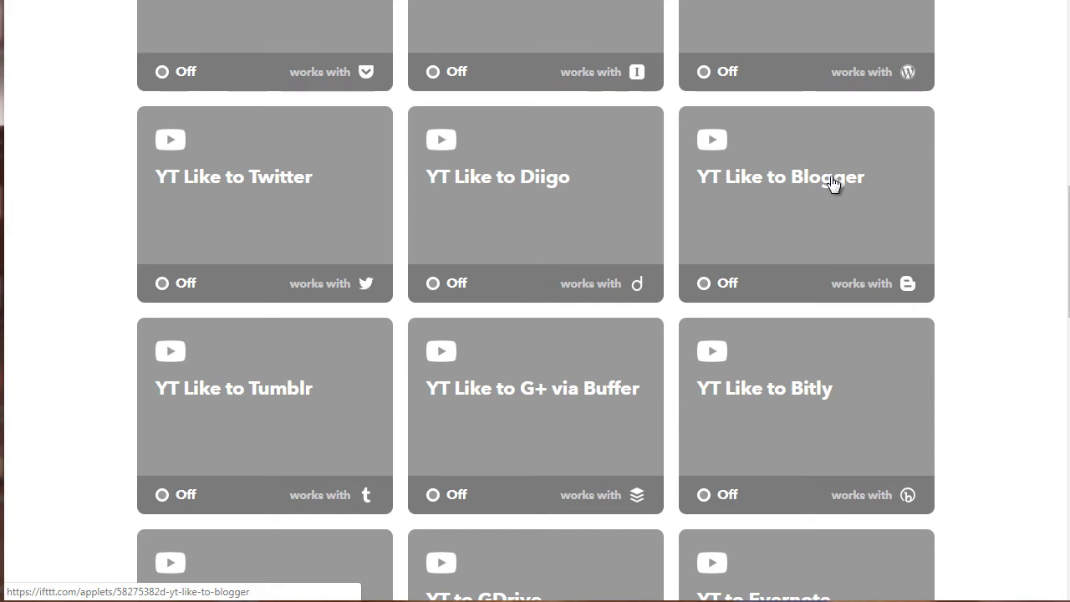
mouse_move(811, 187)
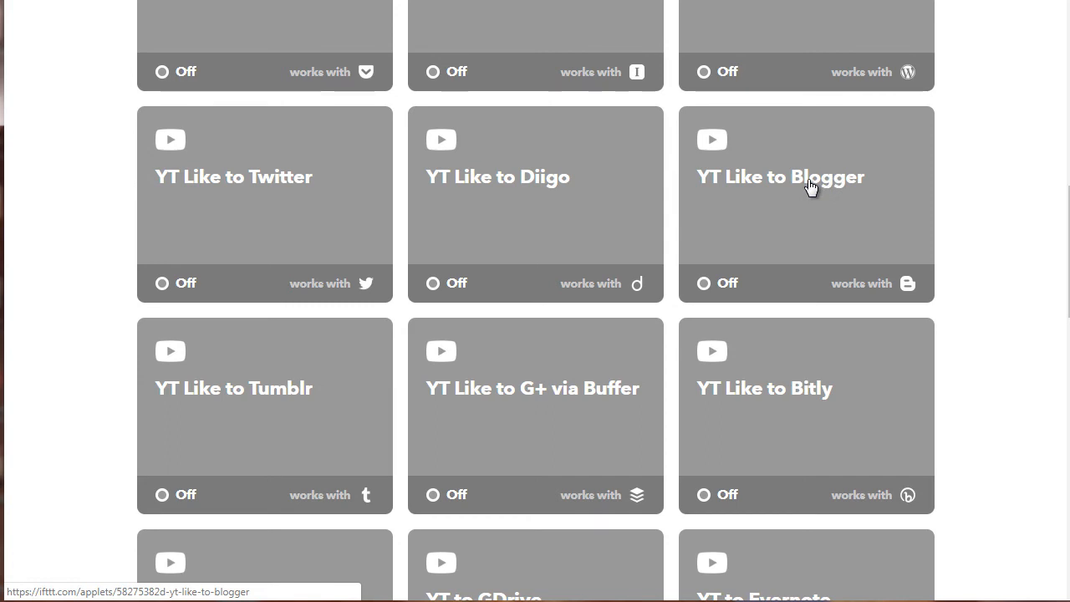
Open the YT Like to Blogger applet's page, which shows it switched off.
click(806, 177)
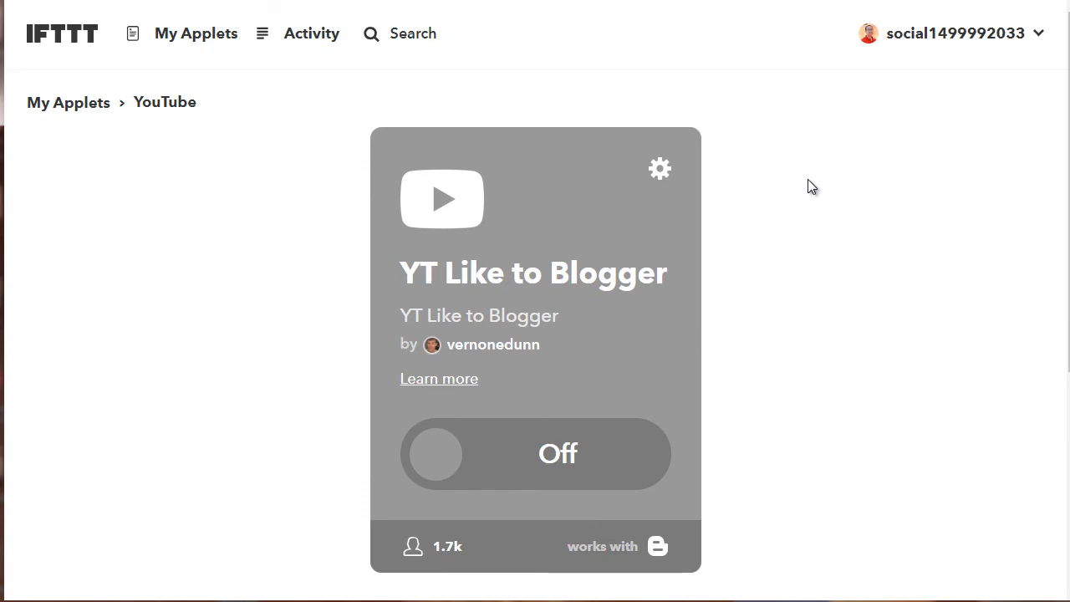
mouse_move(778, 264)
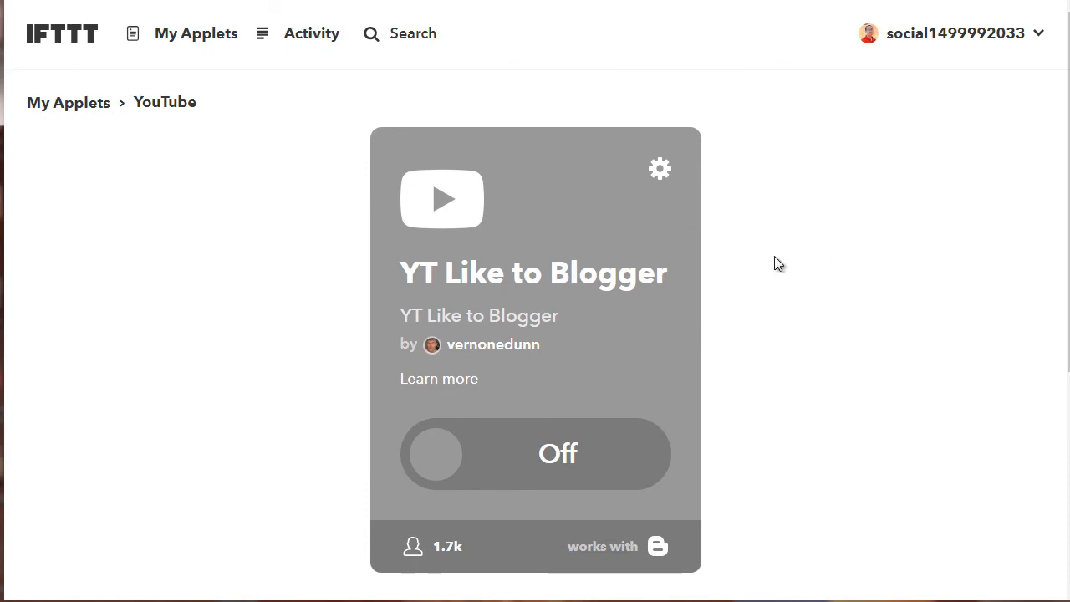
scroll(down, 3)
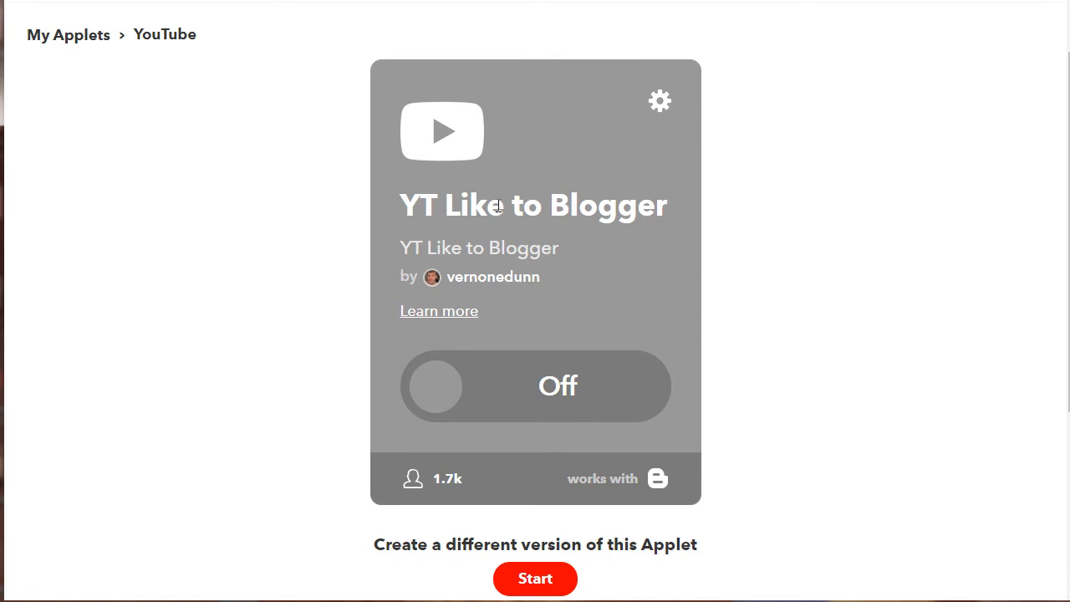
mouse_move(659, 101)
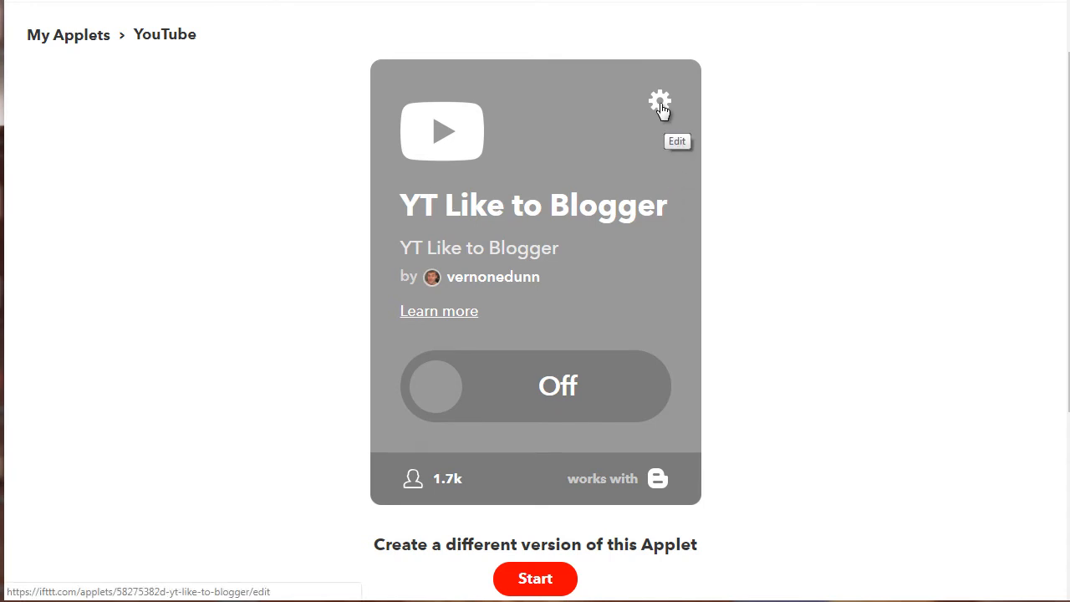
Open the applet's Configure page via the gear icon to reveal the Blogger post fields.
click(658, 101)
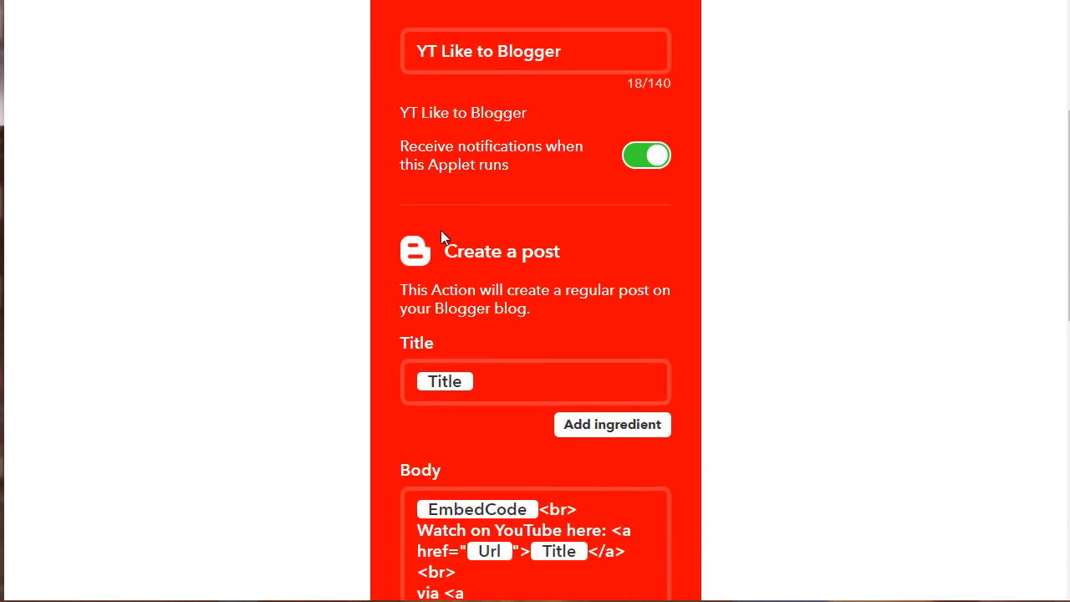
mouse_move(467, 51)
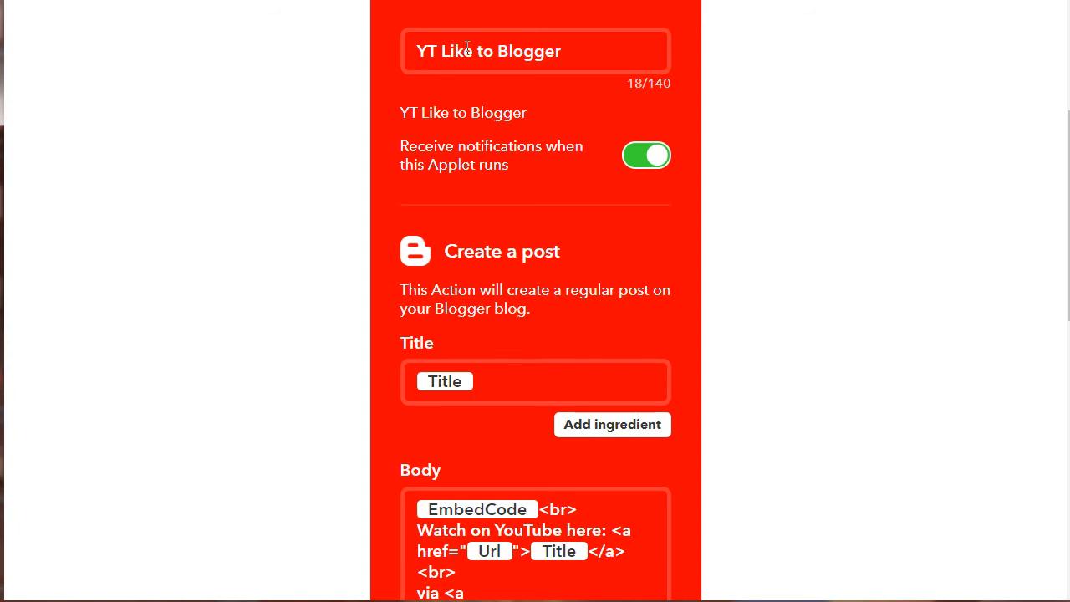
mouse_move(499, 358)
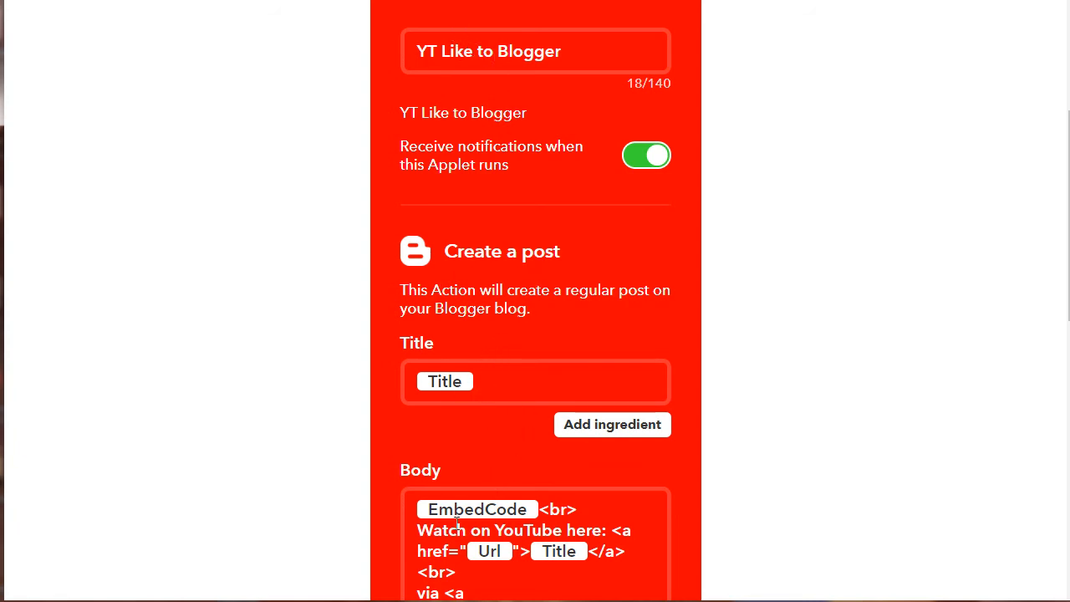
mouse_move(669, 137)
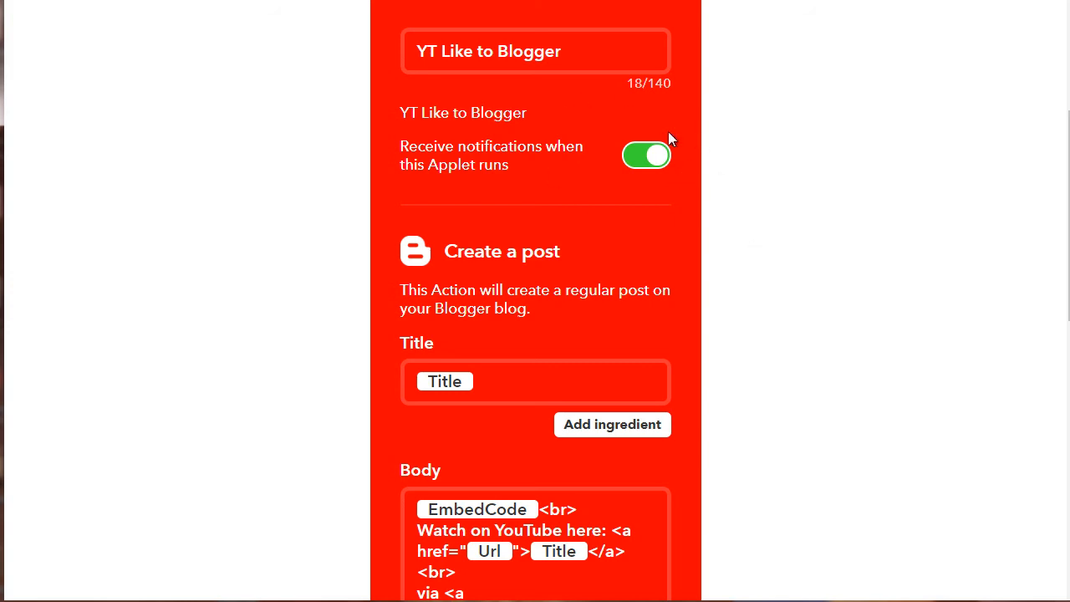
mouse_move(726, 171)
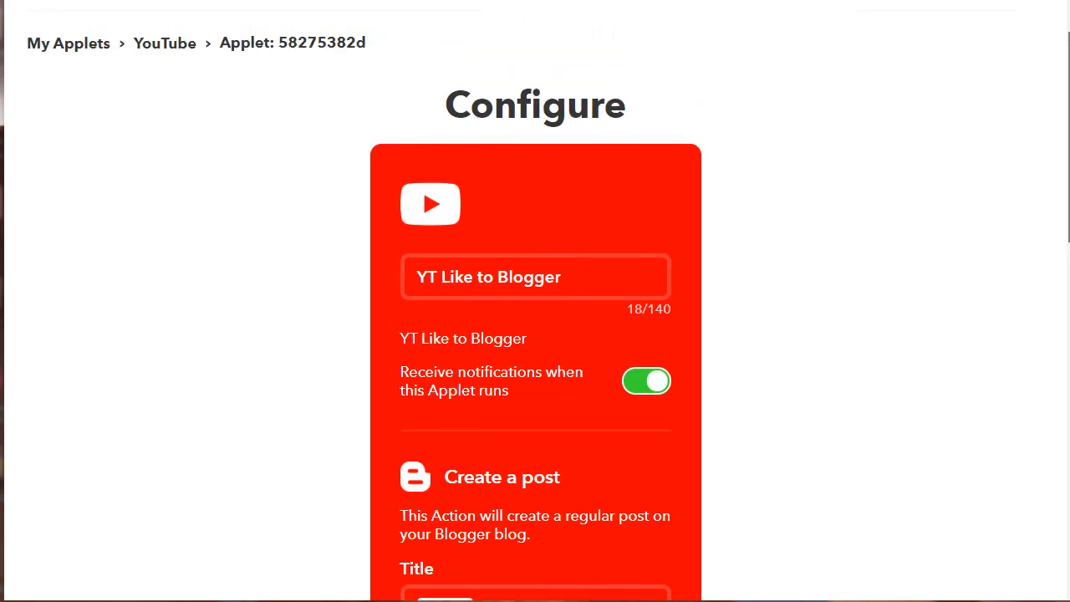
scroll(down, 3)
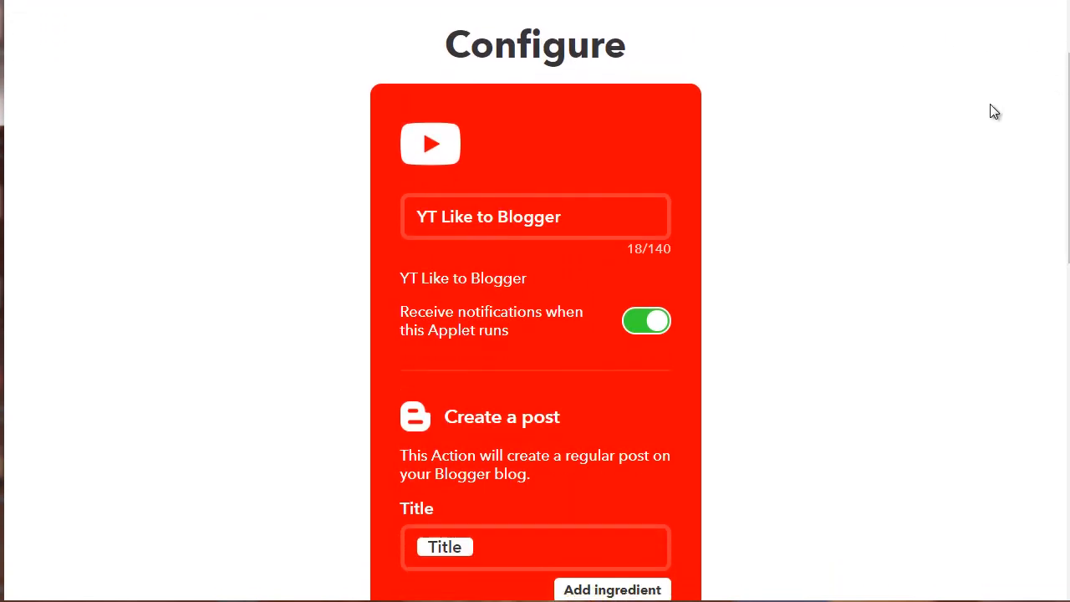
mouse_move(746, 216)
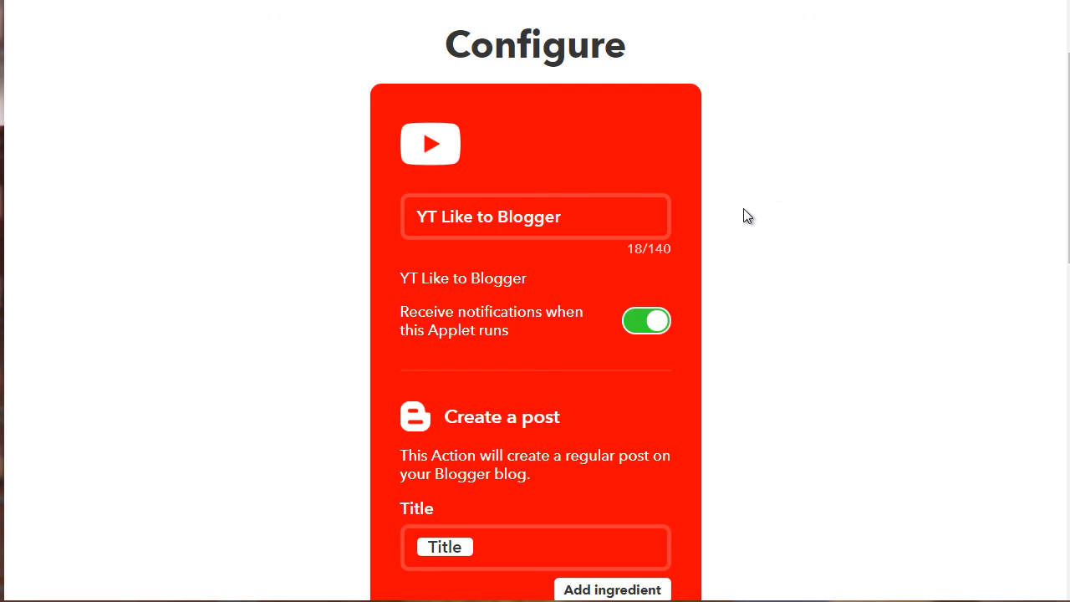